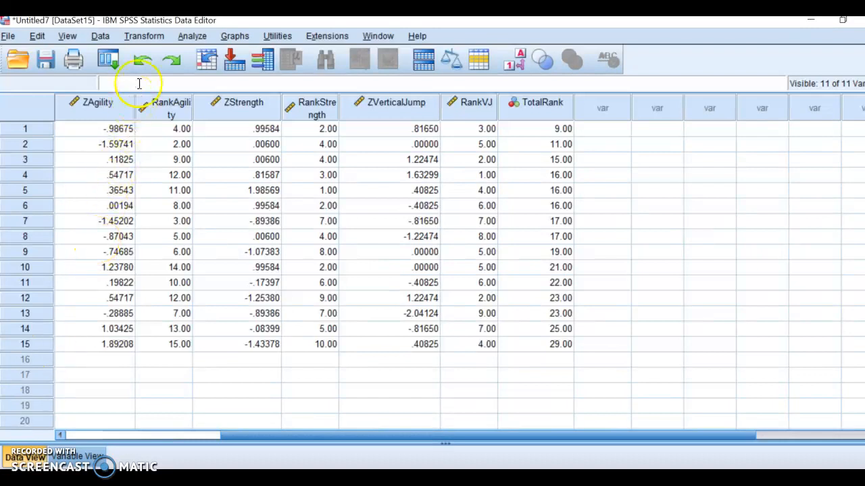
Start a fresh Compute Variable with target variable TscoreAgility.
left_click(144, 35)
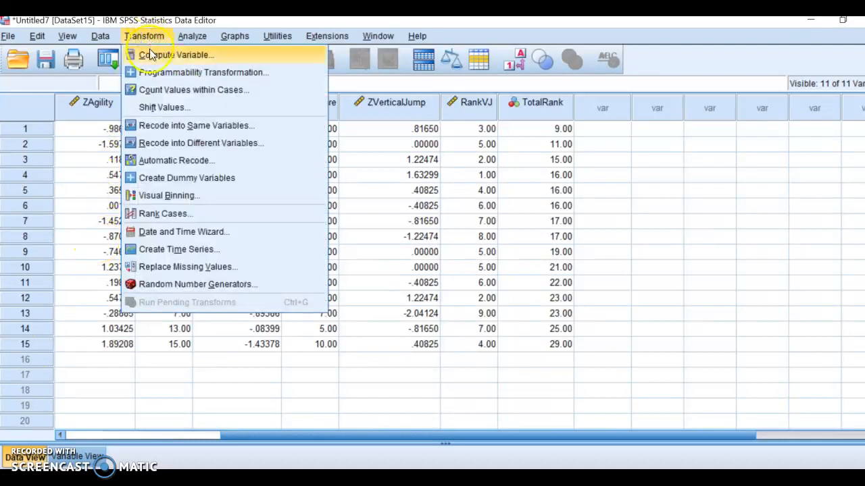
left_click(176, 55)
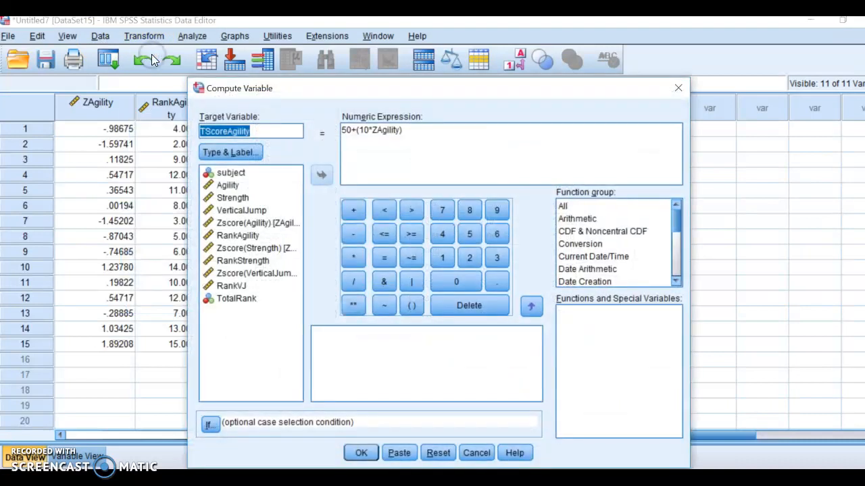
left_click(438, 453)
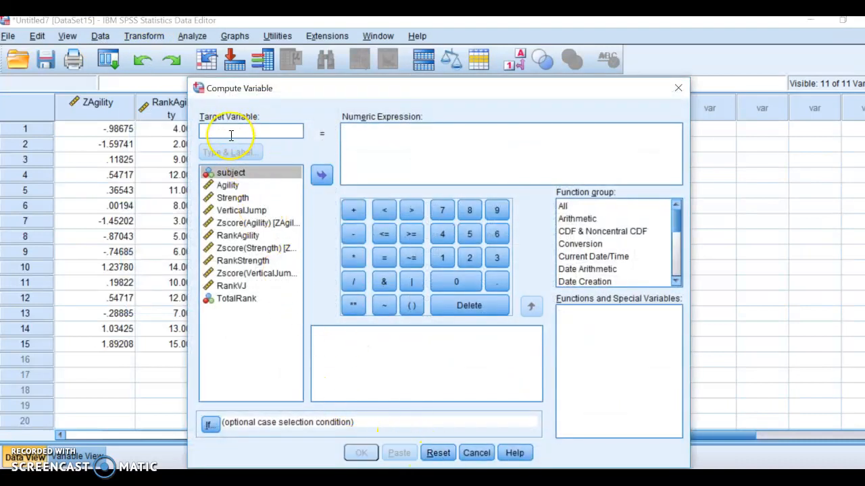
type("T")
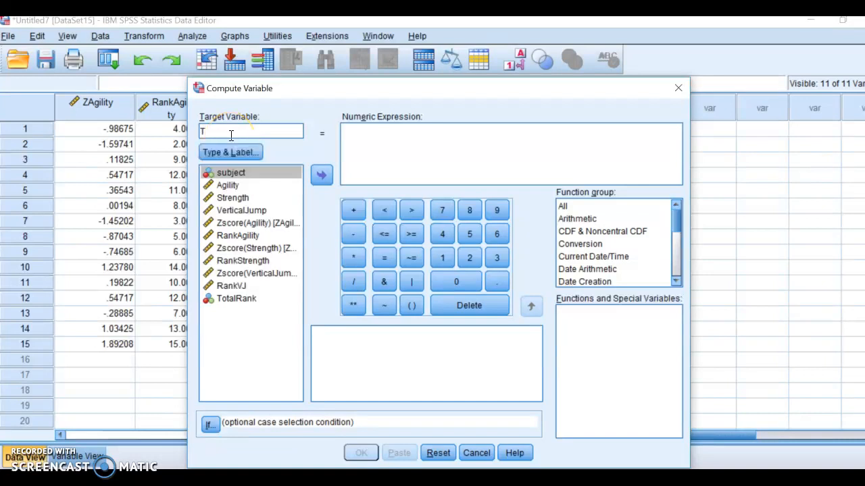
type("scoreAgility")
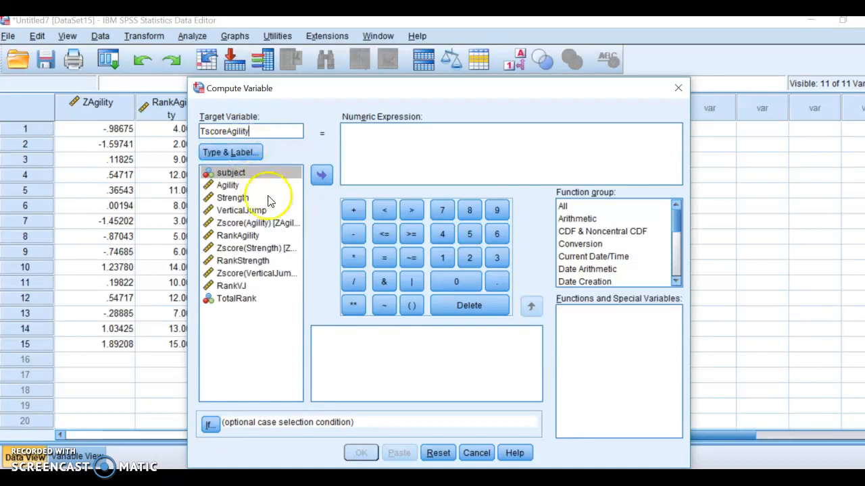
Build the numeric expression 50+(10 * ZAgility.
left_click(367, 128)
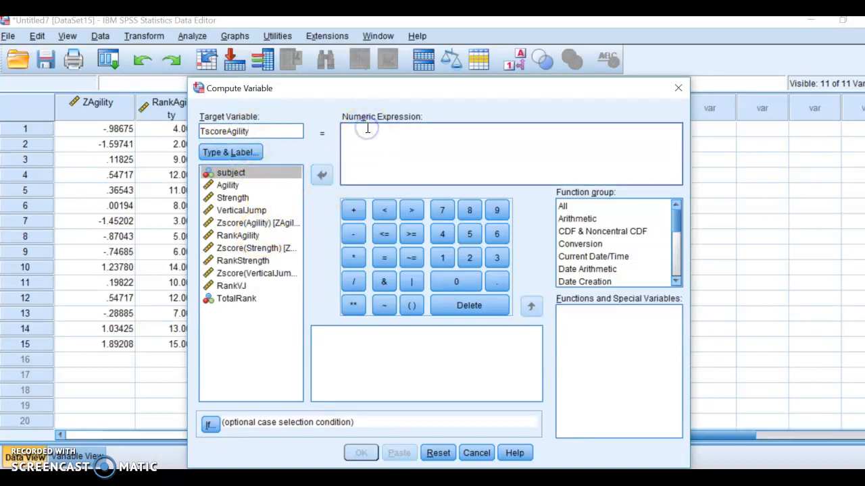
type("50+(10")
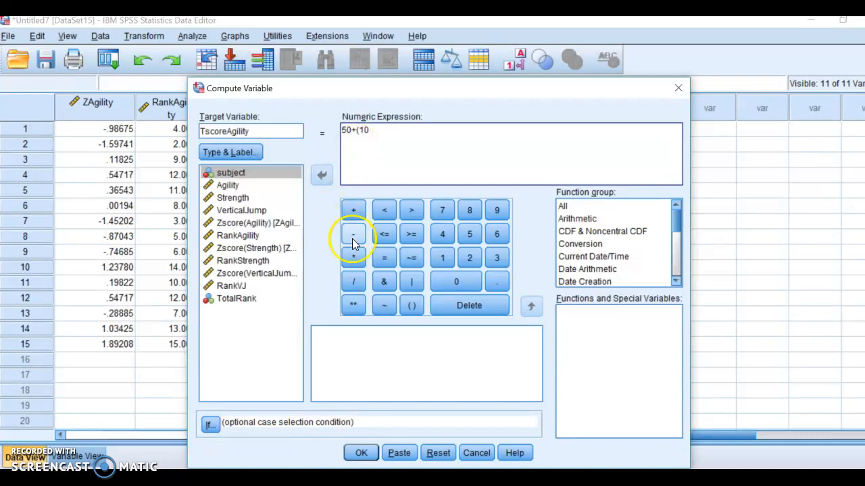
left_click(353, 257)
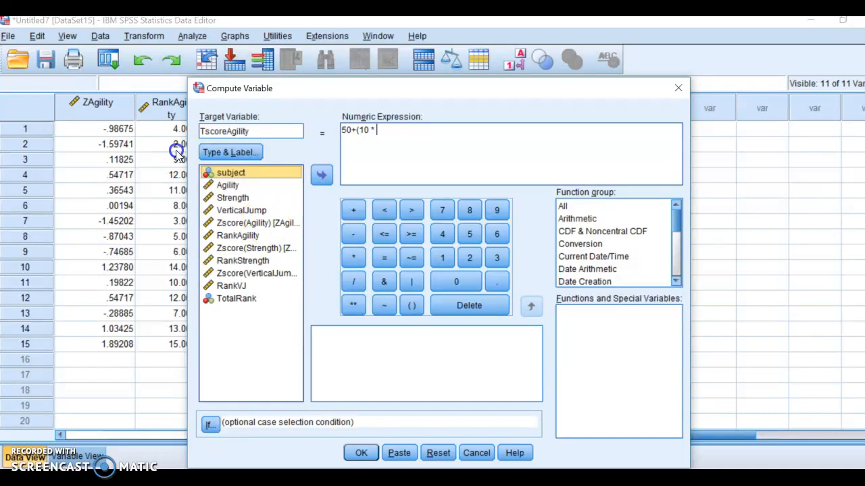
left_click(256, 223)
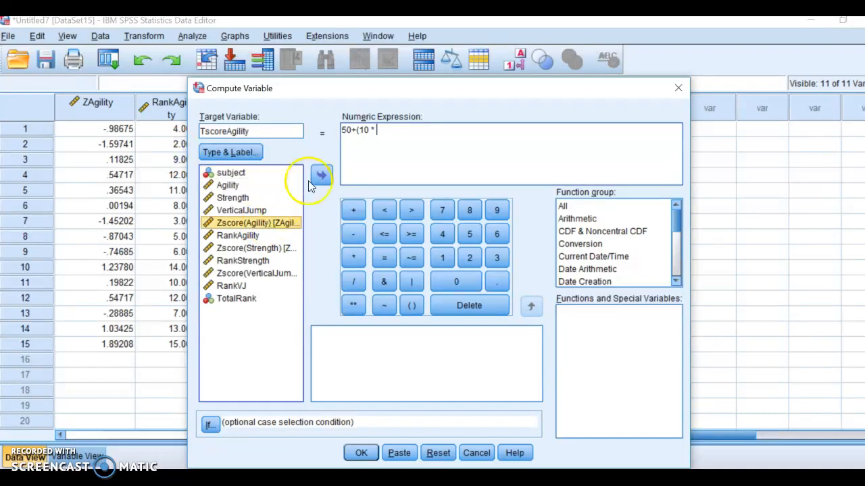
left_click(321, 176)
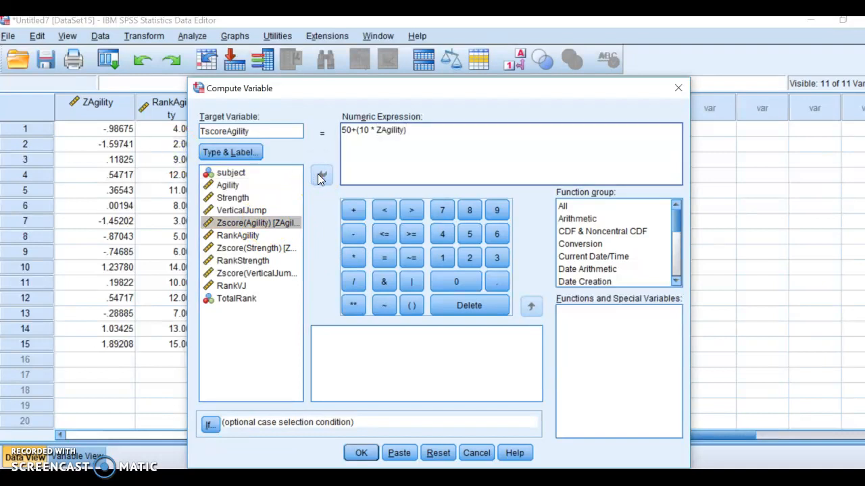
Run the computation to add the TscoreAgility column (e.g. 40.13 in row 1).
left_click(359, 452)
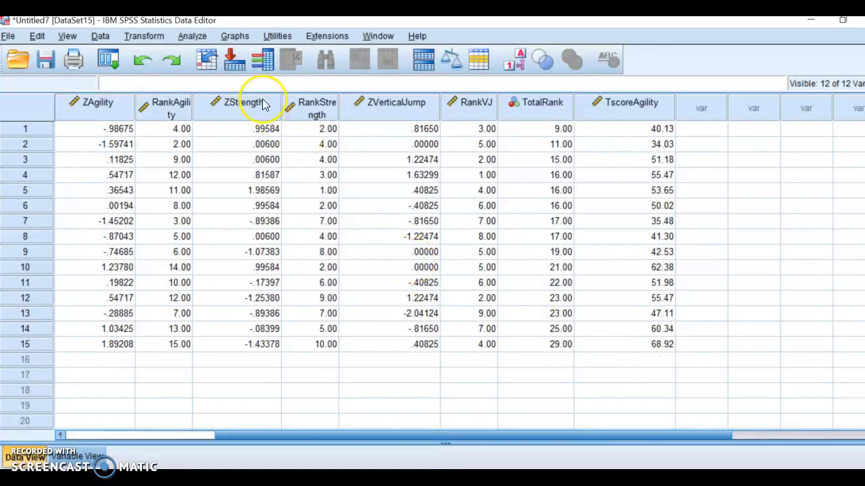
Compute TscoreStrength as 50+(10 * ZStrength), giving values such as 59.96 and 50.06.
left_click(143, 35)
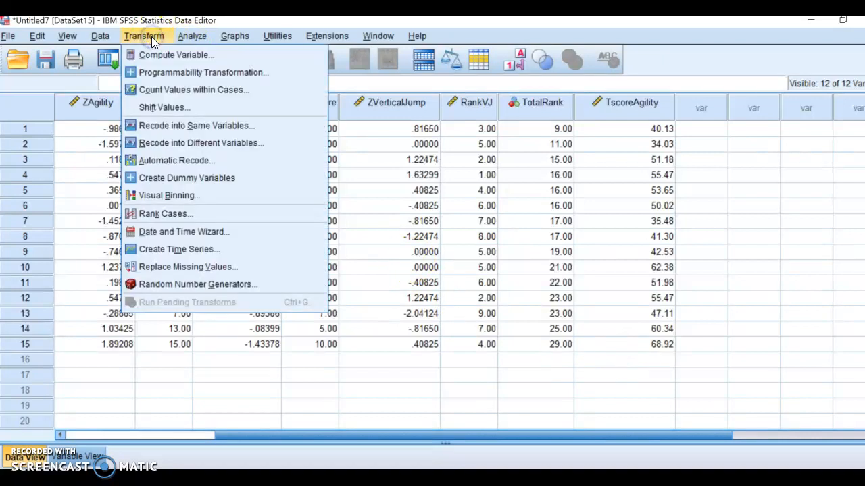
left_click(175, 54)
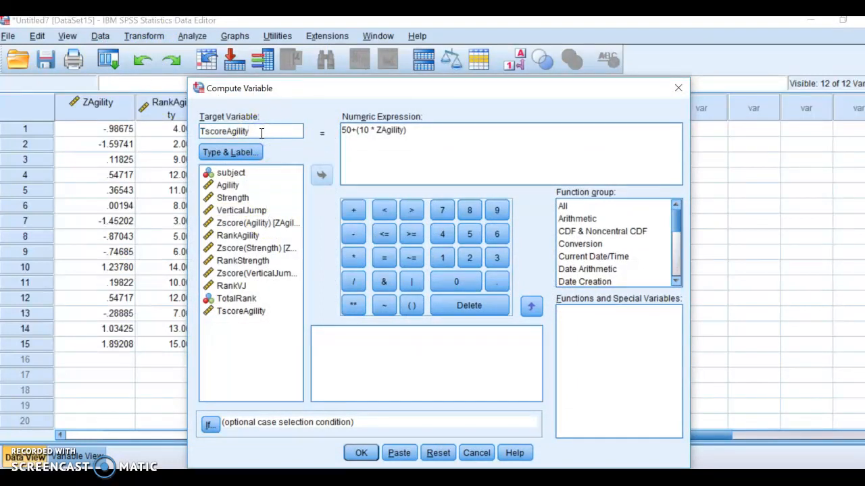
type("Tscores")
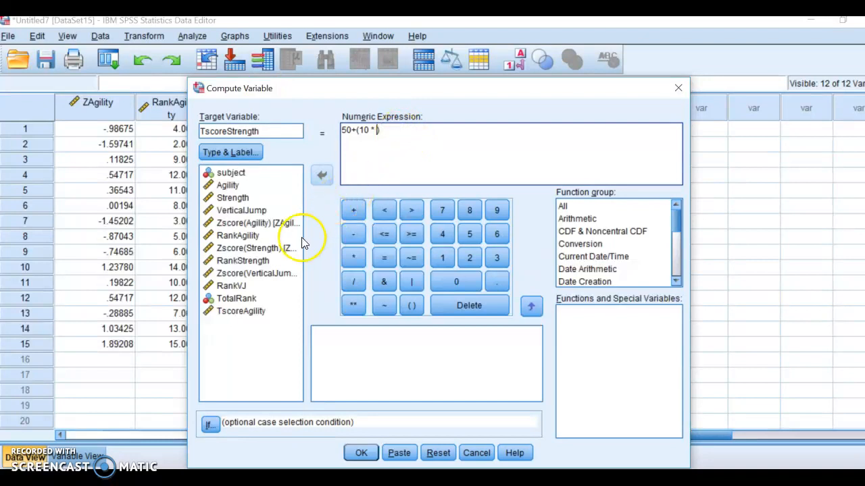
left_click(322, 176)
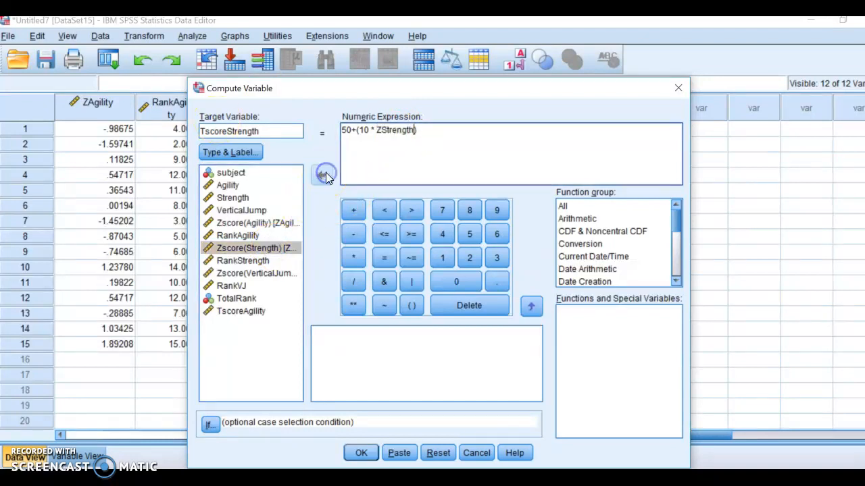
left_click(360, 453)
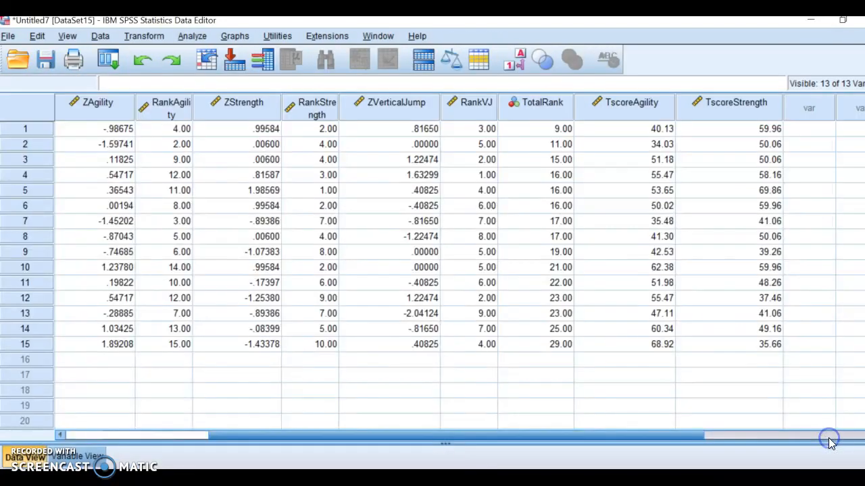
left_click_drag(830, 437, 767, 440)
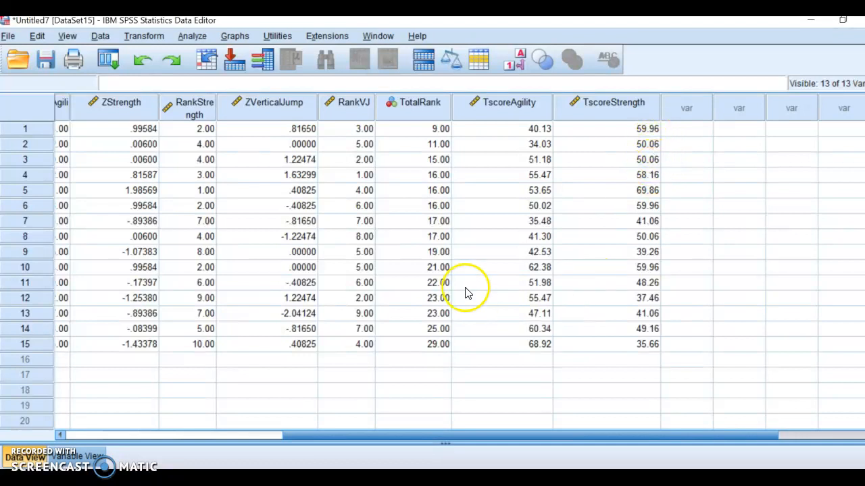
Set up TscoreVJ in Compute Variable, editing the expression toward the vertical jump Z-score.
left_click(143, 35)
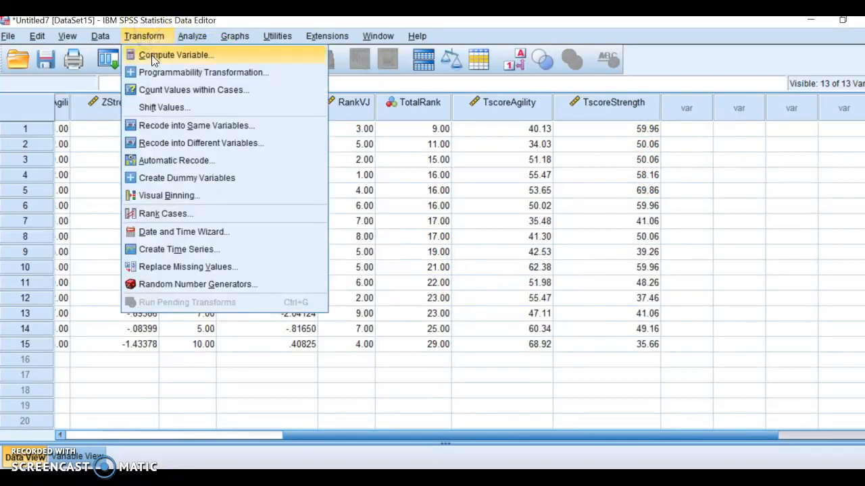
left_click(176, 54)
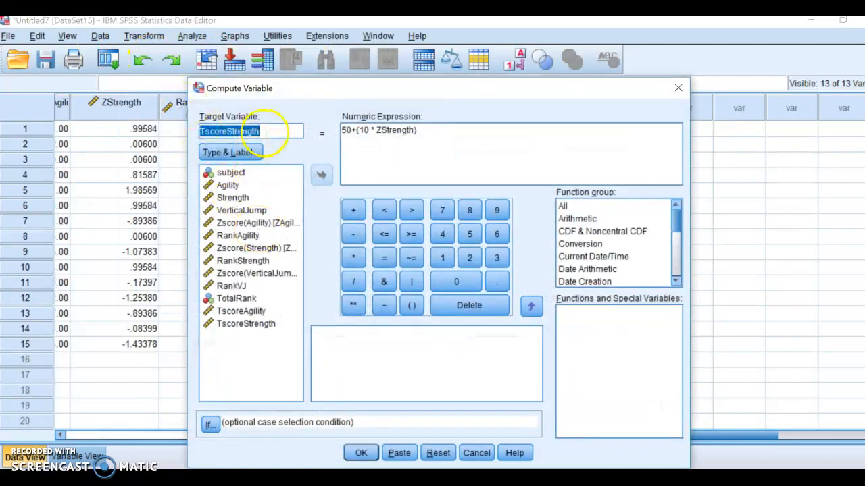
type("Tscores")
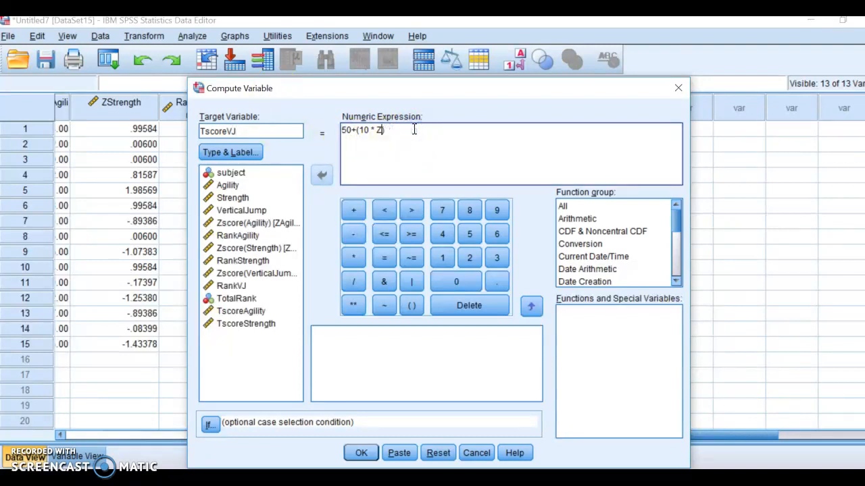
key("Backspace")
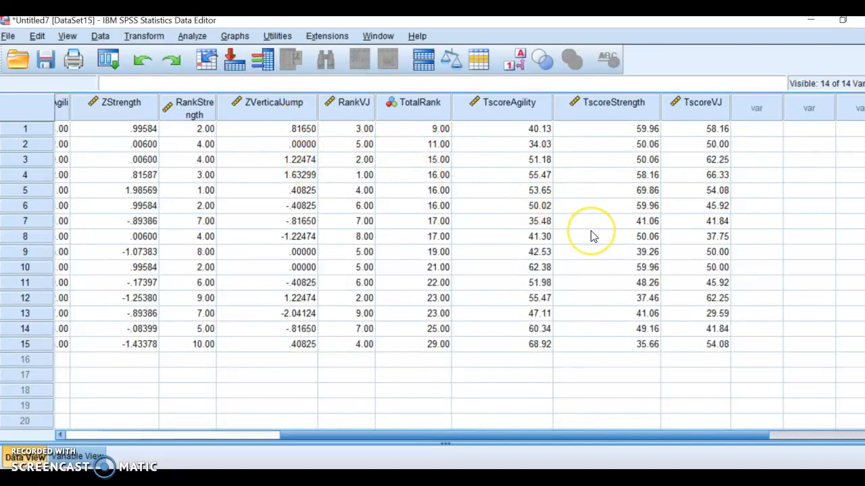
mouse_move(445, 368)
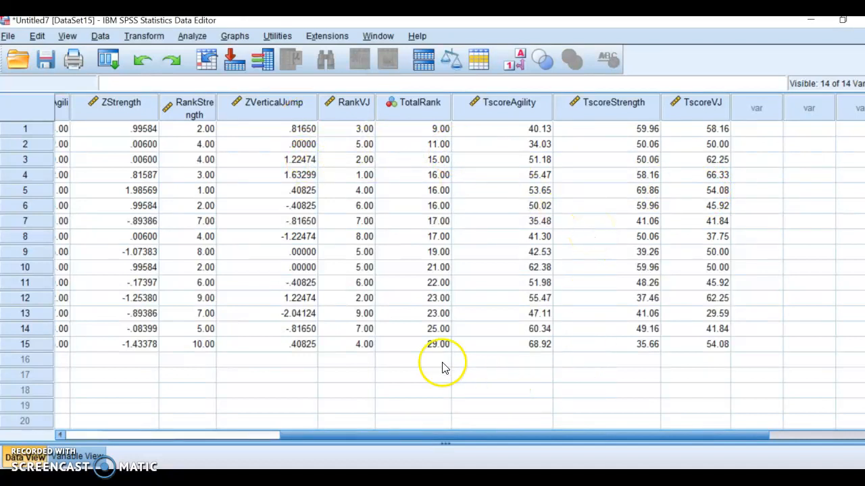